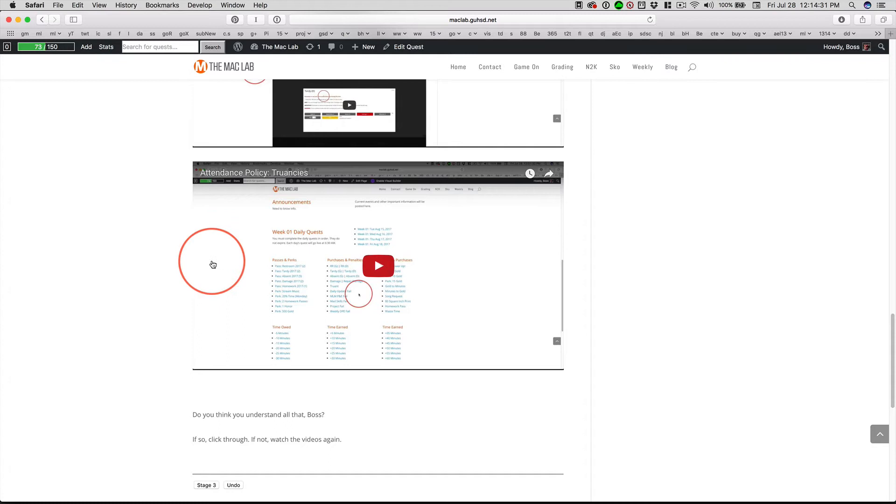
pyautogui.moveTo(98, 287)
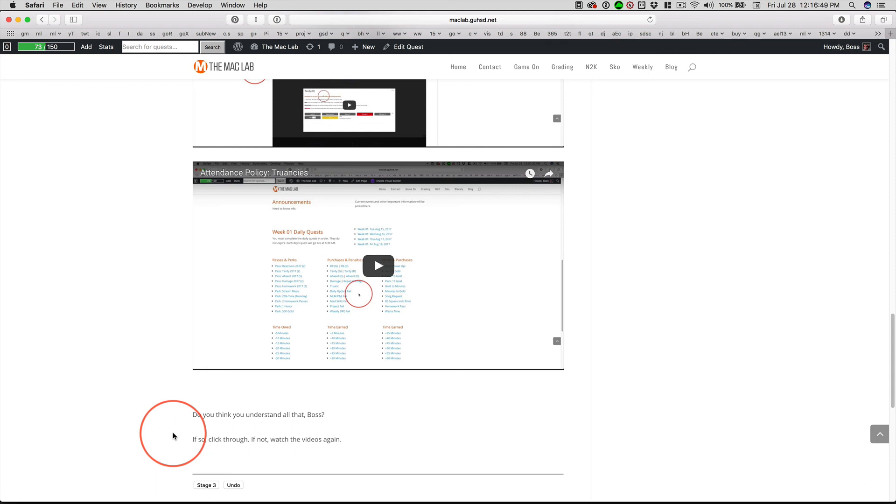
pyautogui.scroll(-3)
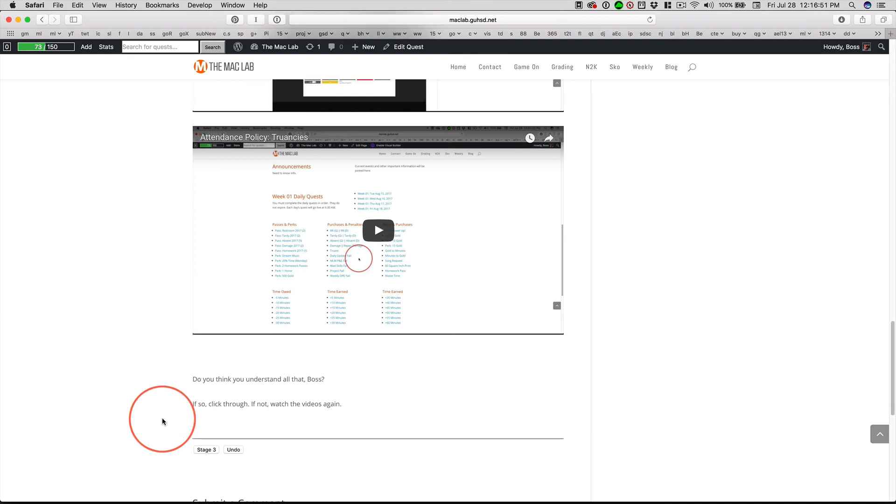